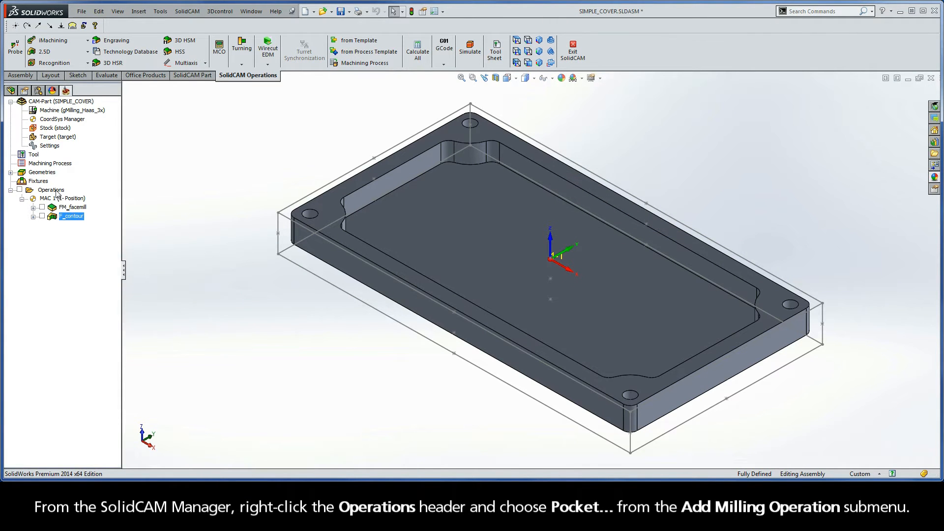
Add a new Pocket milling operation from the Operations context menu
{"action": "right_click", "coordinate": [51, 189]}
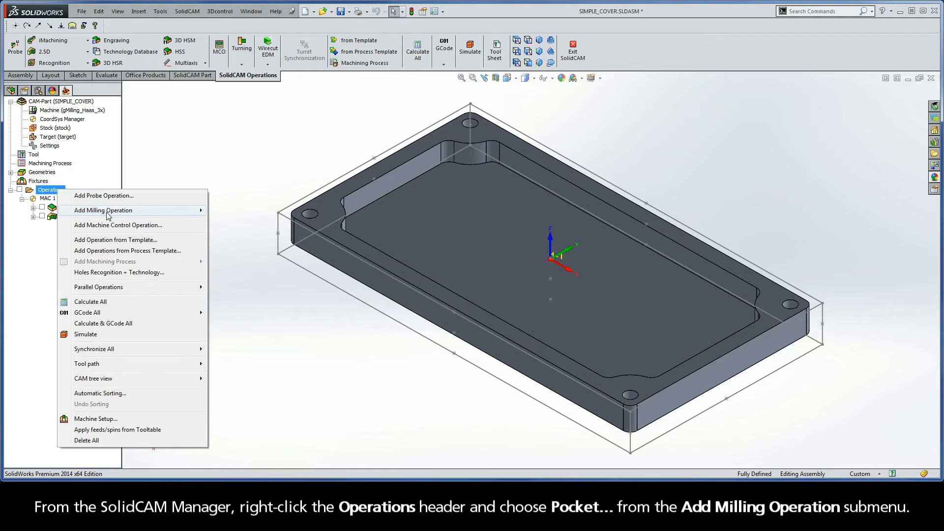
{"action": "mouse_move", "coordinate": [103, 210]}
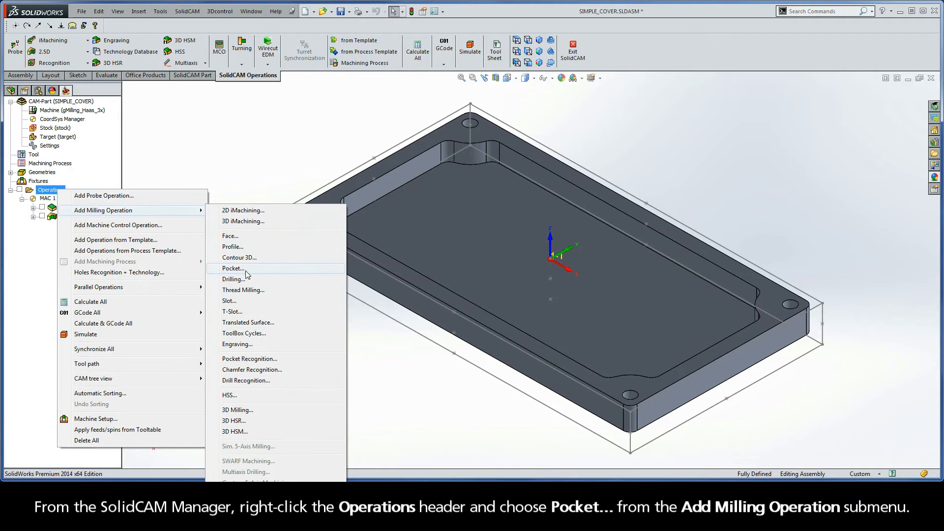
{"action": "left_click", "coordinate": [233, 268]}
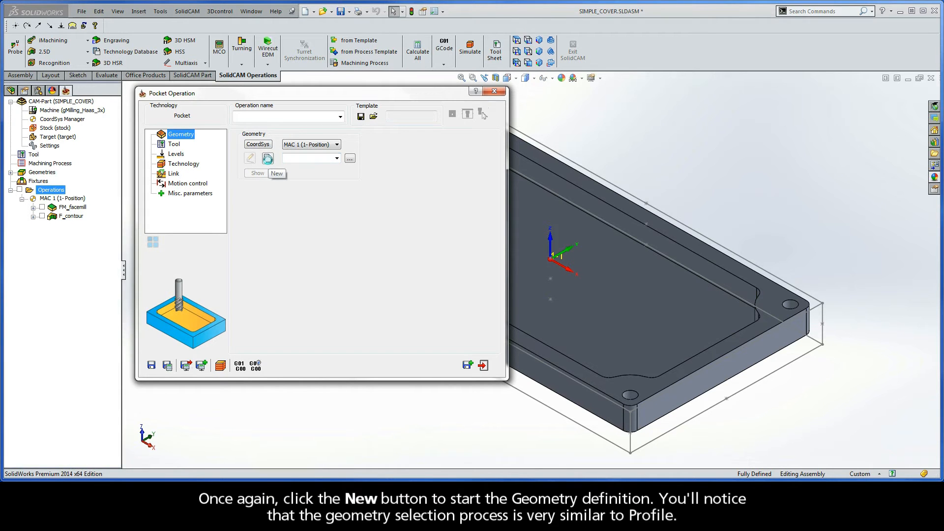
Pick a pocket edge and auto-close the boundary chain at constant Z, then accept it
{"action": "left_click", "coordinate": [276, 174]}
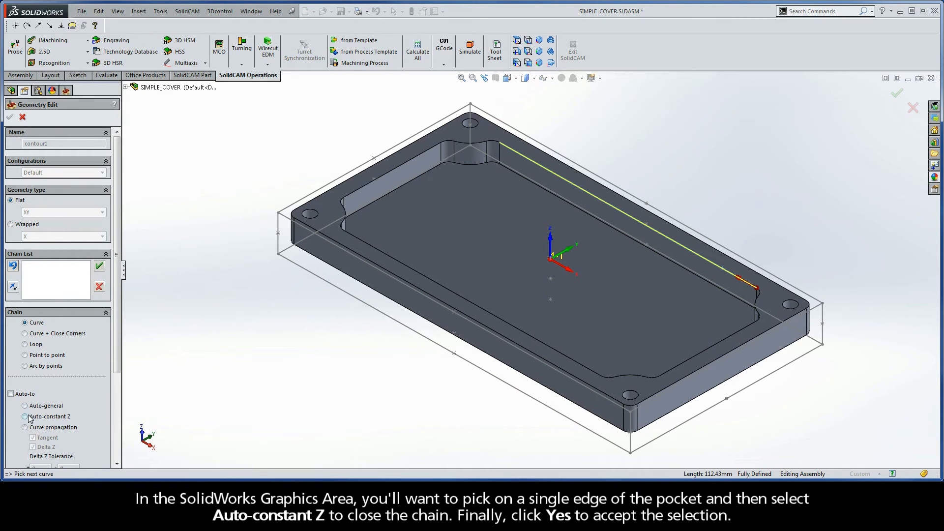
{"action": "left_click", "coordinate": [24, 415]}
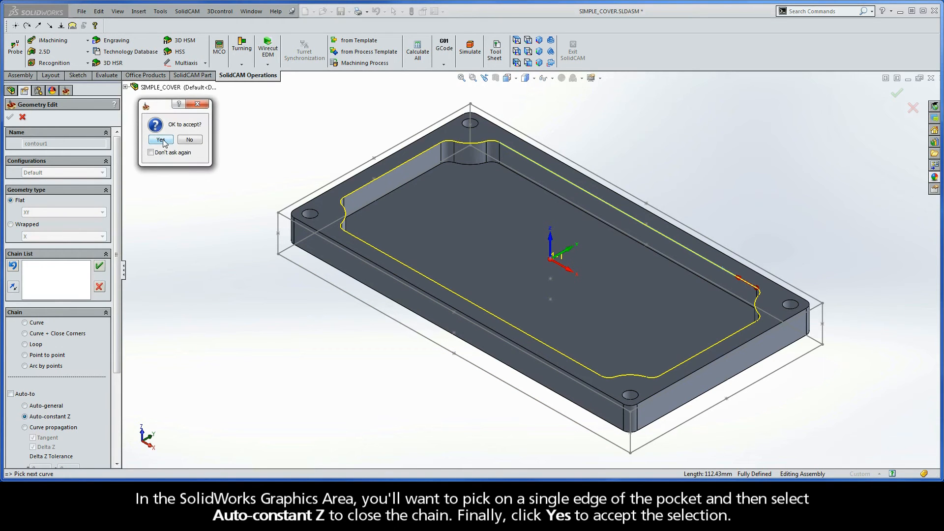
{"action": "left_click", "coordinate": [159, 139]}
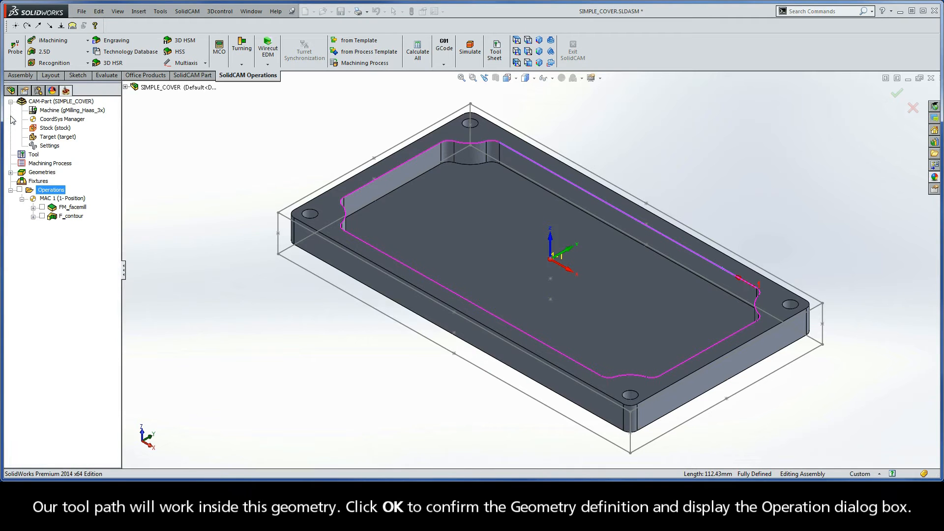
Confirm the geometry and choose tool number 2, the 6 mm END MILL, from the tool table
{"action": "left_click", "coordinate": [897, 93]}
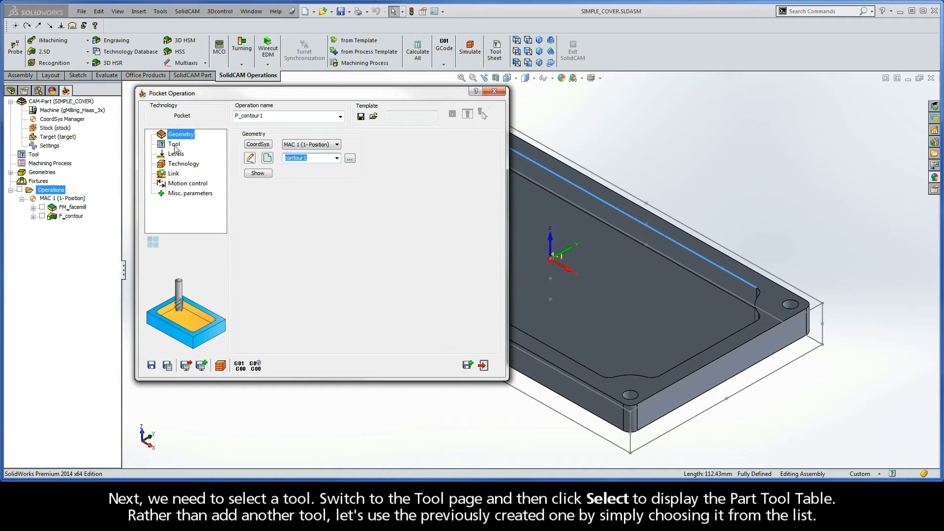
{"action": "left_click", "coordinate": [174, 145]}
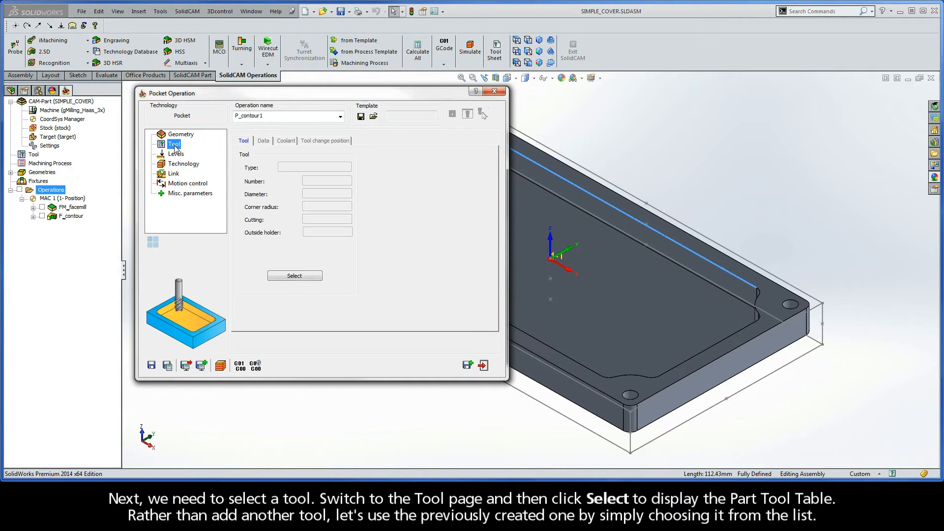
{"action": "left_click", "coordinate": [295, 275]}
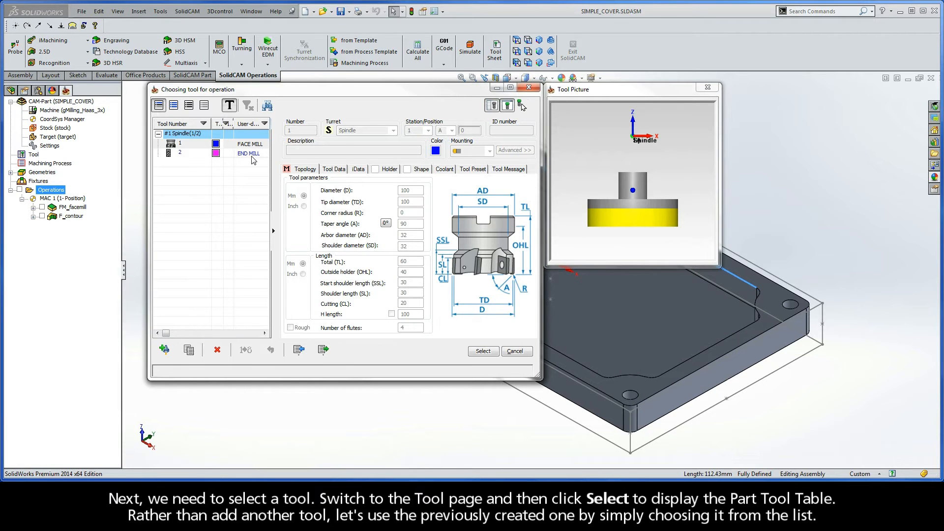
{"action": "left_click", "coordinate": [187, 153]}
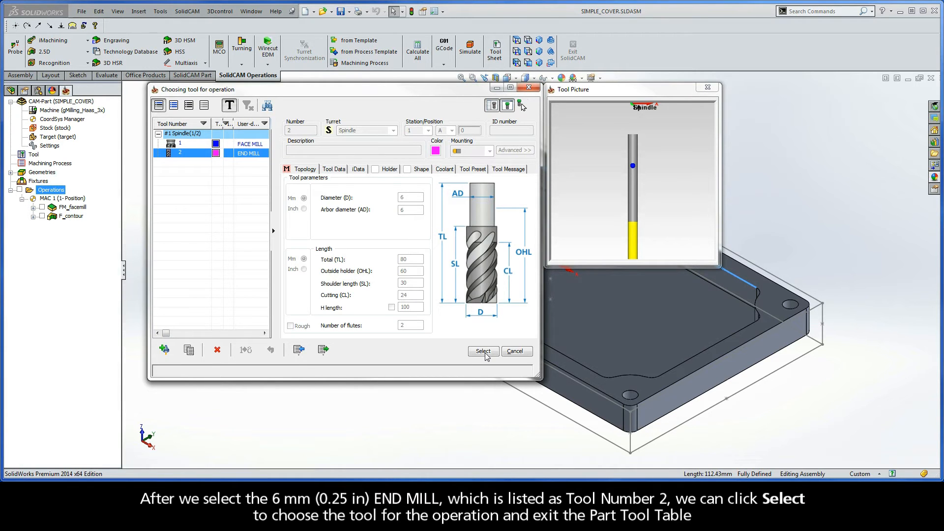
{"action": "left_click", "coordinate": [483, 351]}
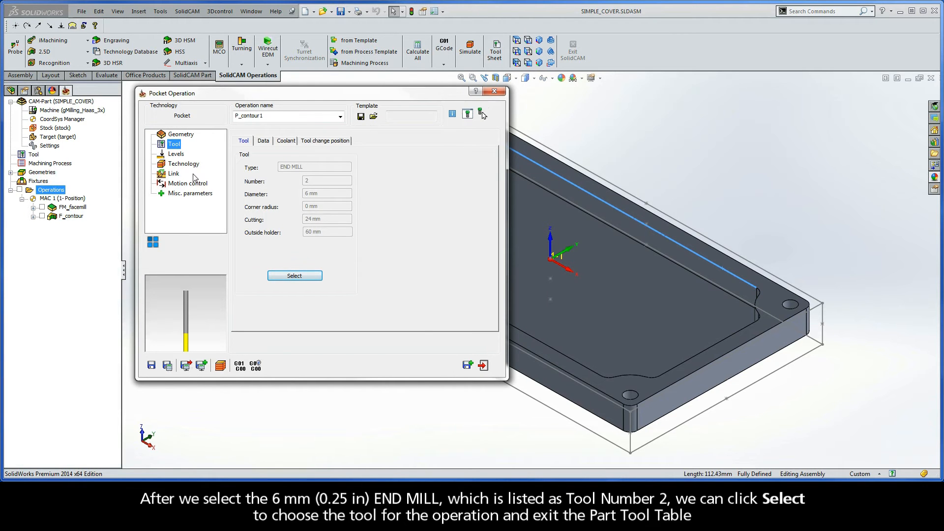
Pick the part's top face as the upper milling level, at 0
{"action": "left_click", "coordinate": [176, 153]}
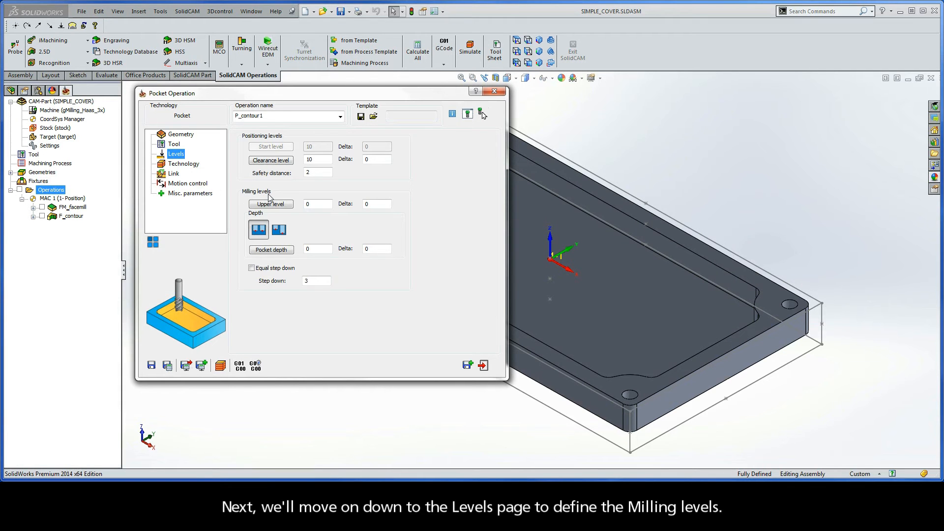
{"action": "left_click", "coordinate": [270, 203]}
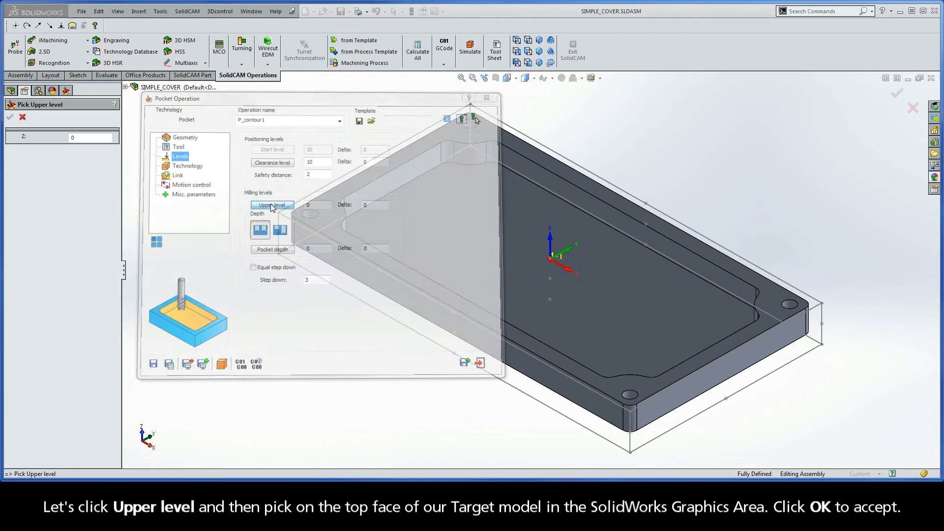
{"action": "left_click", "coordinate": [272, 204]}
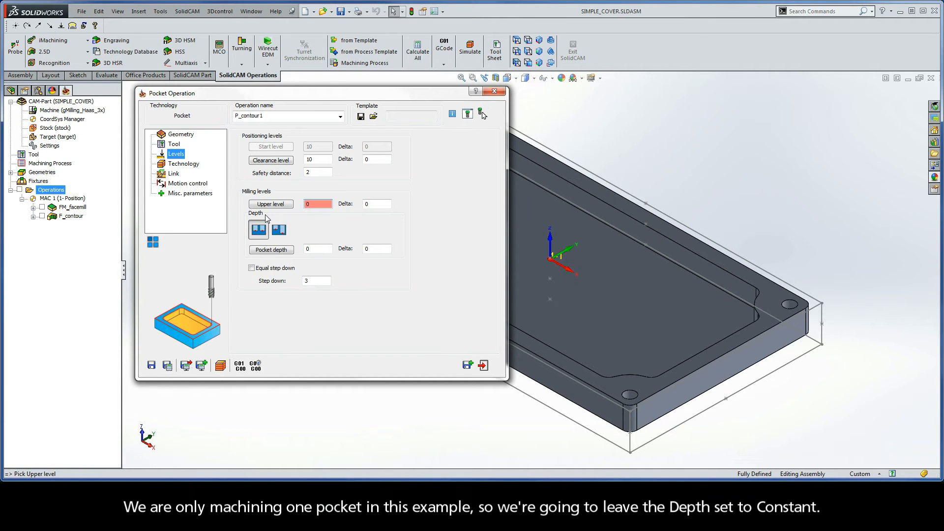
{"action": "mouse_move", "coordinate": [259, 230]}
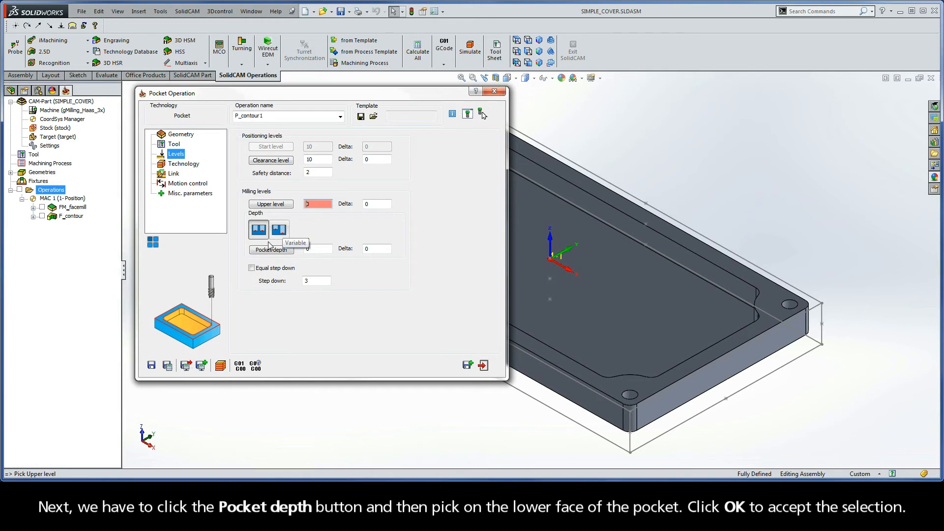
Set pocket depth to 8 from the pocket floor and enable Equal step down
{"action": "left_click", "coordinate": [271, 249]}
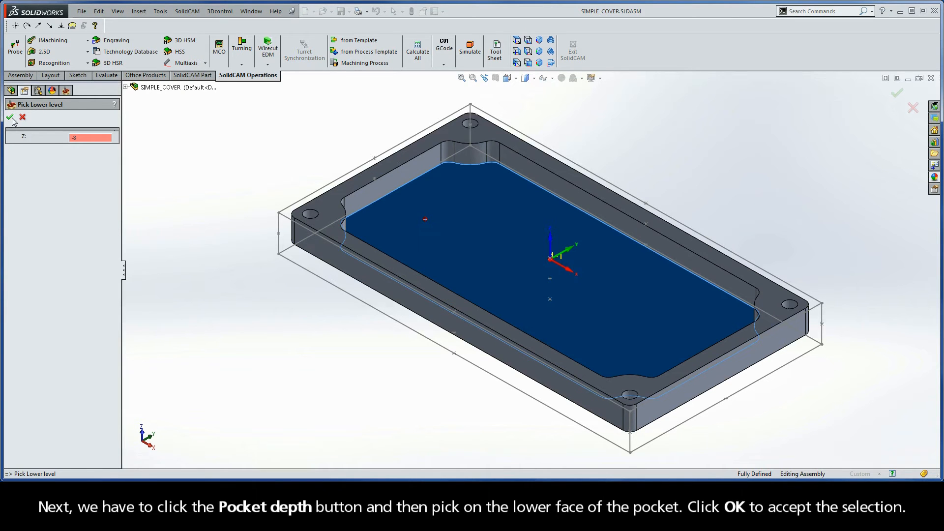
{"action": "left_click", "coordinate": [11, 117]}
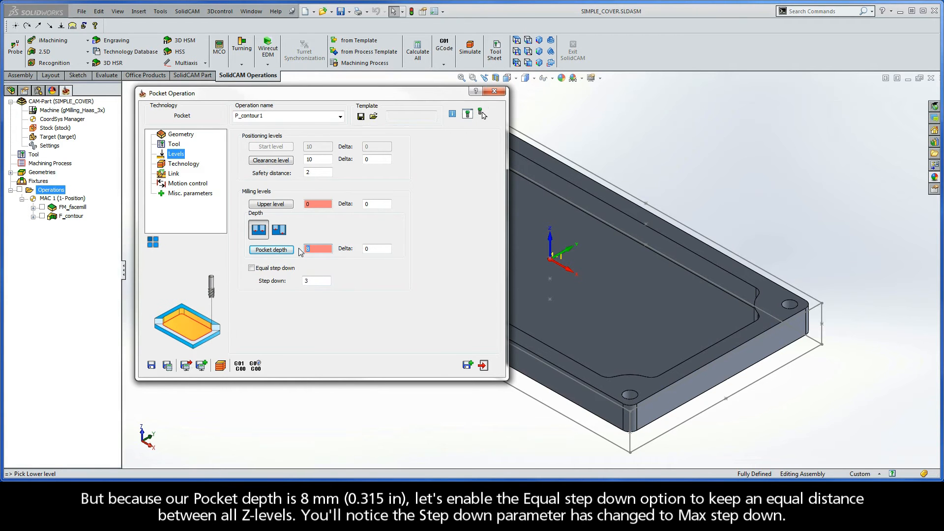
{"action": "left_click", "coordinate": [251, 268]}
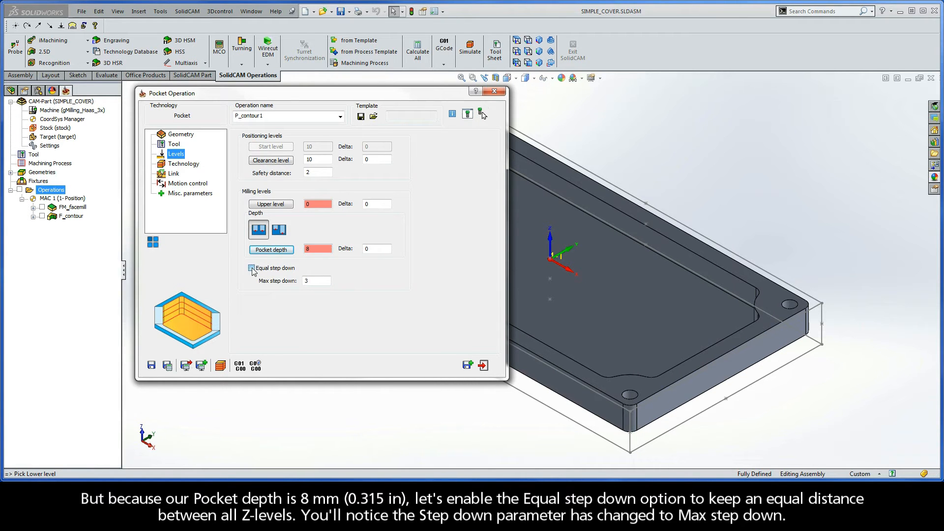
{"action": "left_click", "coordinate": [250, 268]}
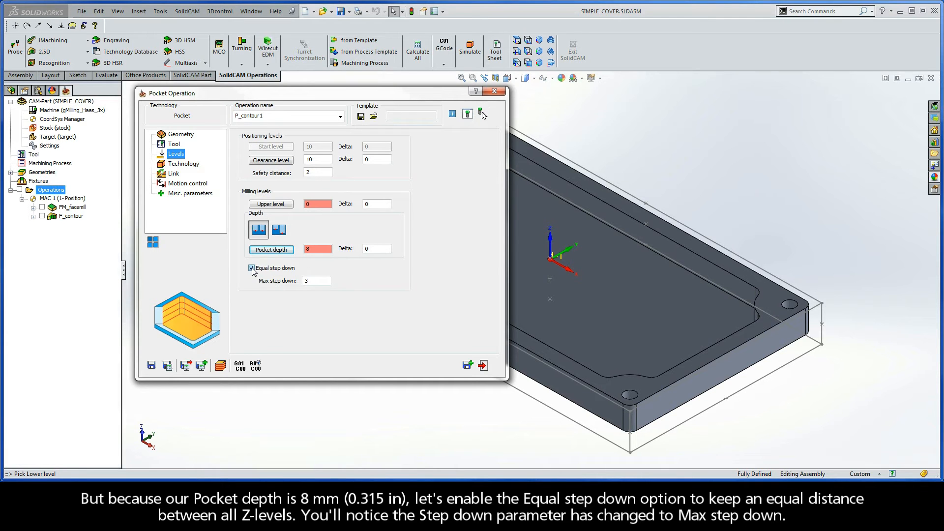
{"action": "left_click", "coordinate": [252, 268]}
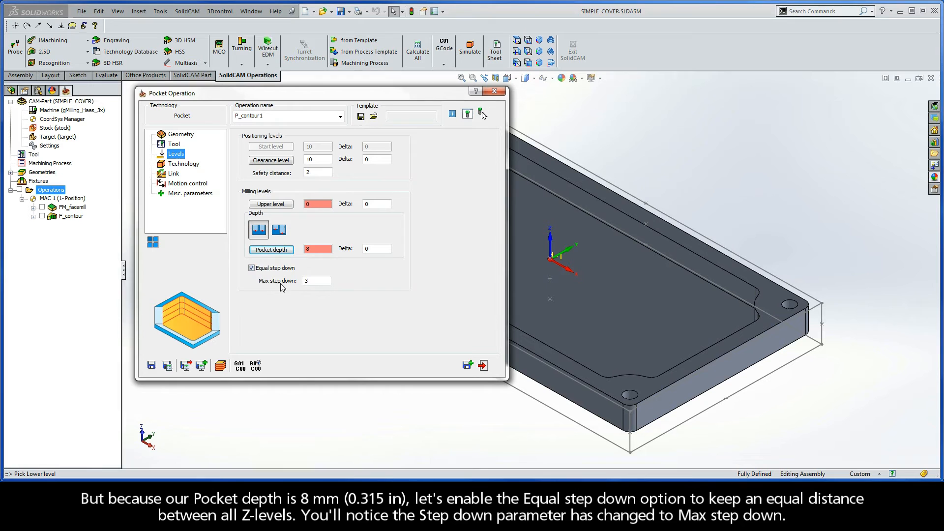
{"action": "mouse_move", "coordinate": [295, 286]}
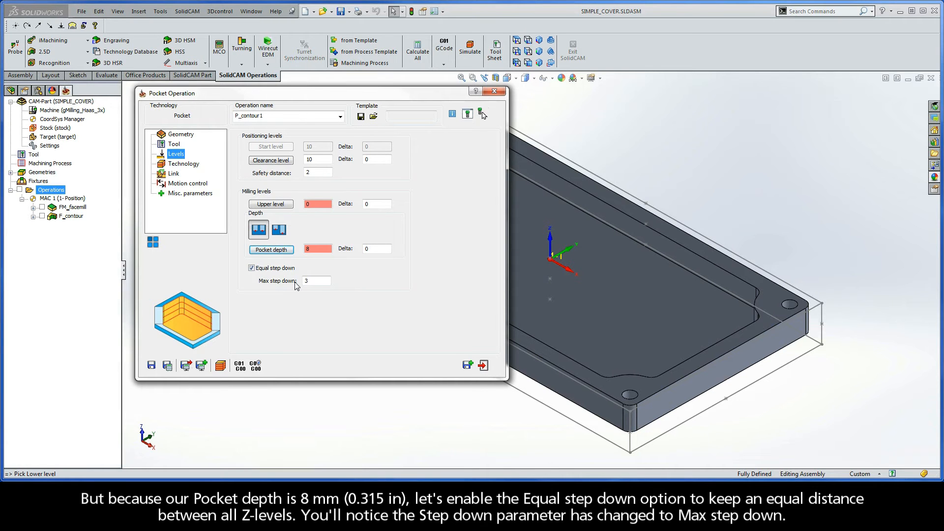
Show the Technology page and list the Hatch, Contour, Hatch+Finish and Plunging strategies
{"action": "left_click", "coordinate": [183, 163]}
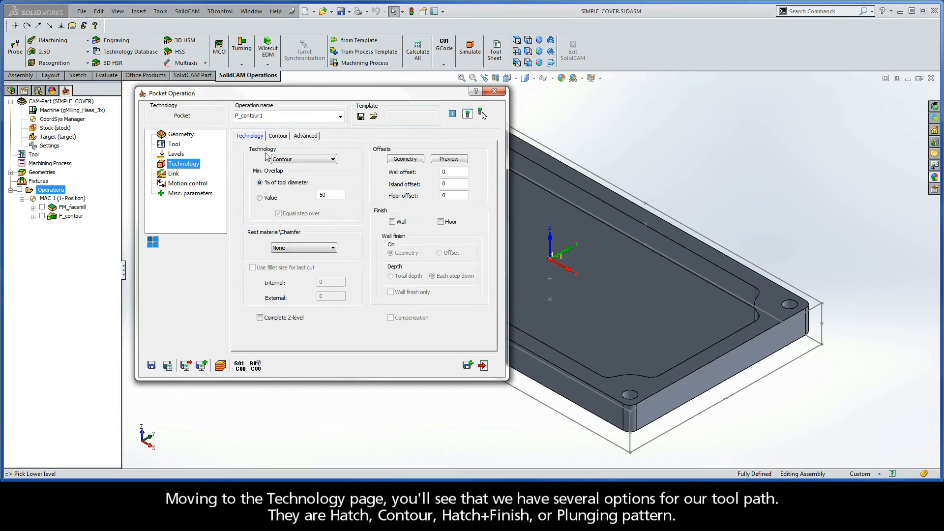
{"action": "left_click", "coordinate": [332, 159]}
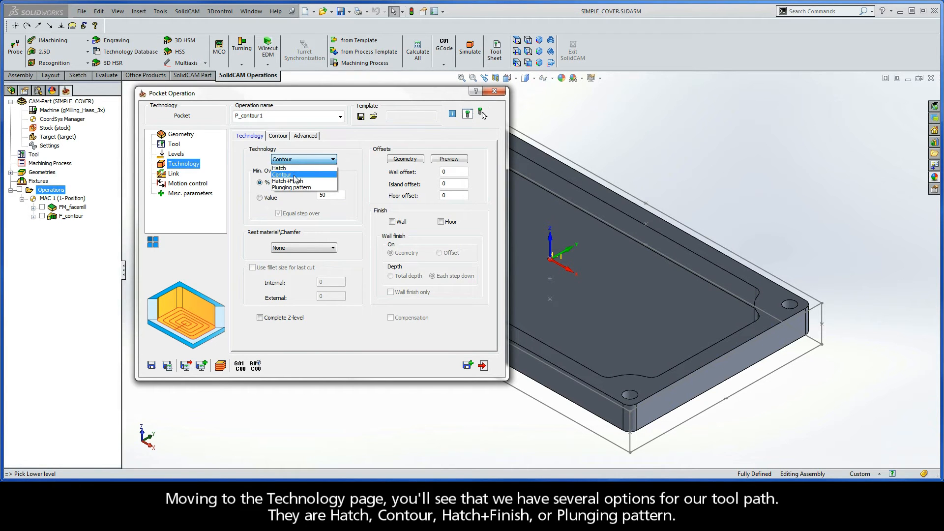
{"action": "mouse_move", "coordinate": [295, 188]}
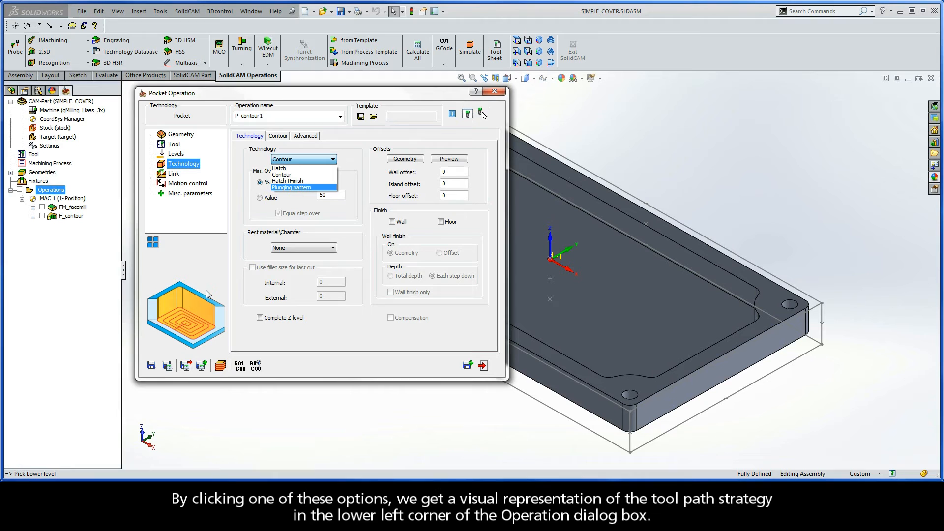
{"action": "mouse_move", "coordinate": [217, 314]}
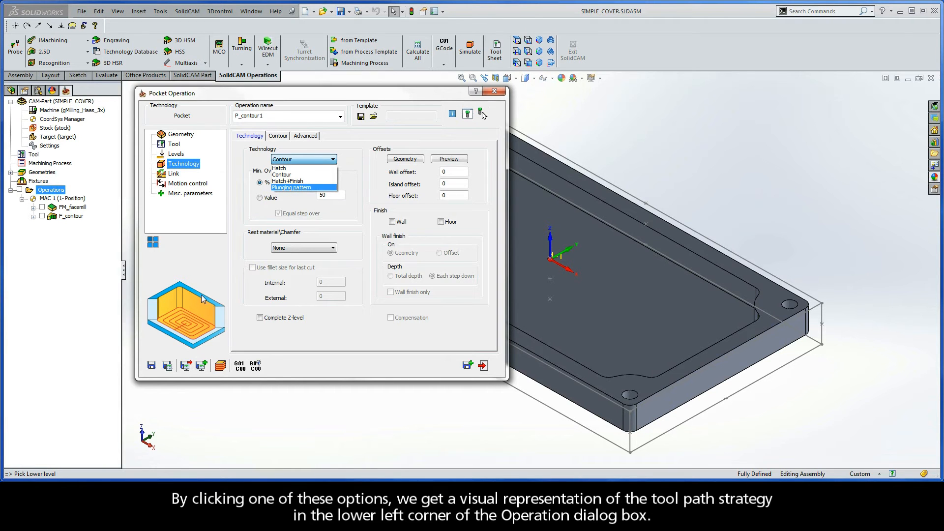
{"action": "mouse_move", "coordinate": [220, 285]}
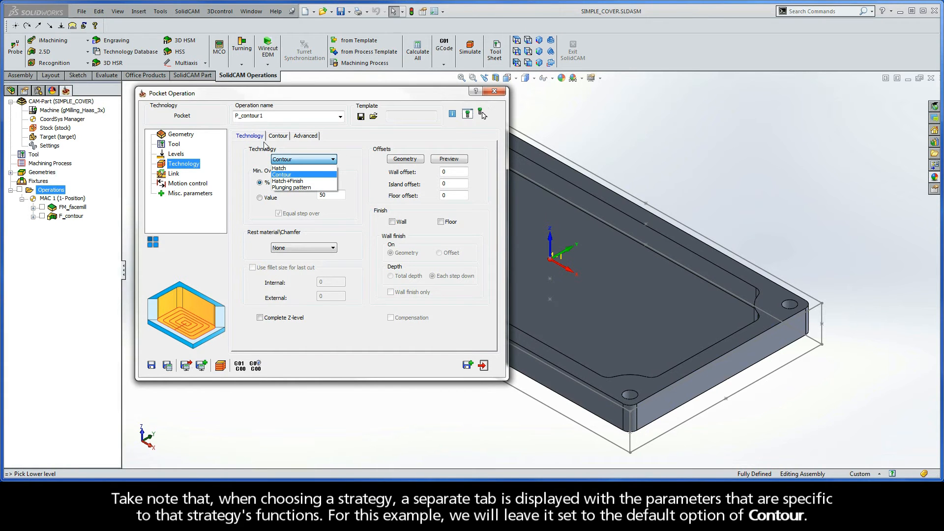
{"action": "mouse_move", "coordinate": [289, 145]}
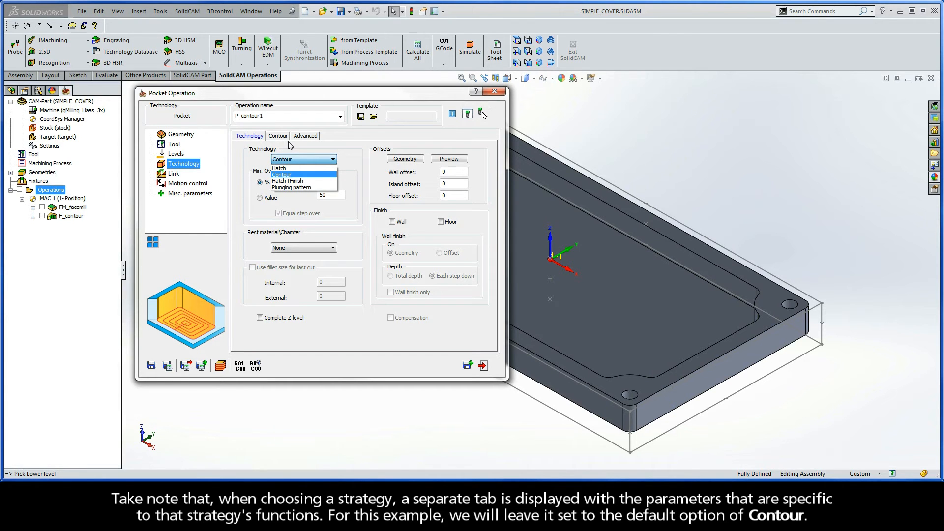
{"action": "mouse_move", "coordinate": [290, 163]}
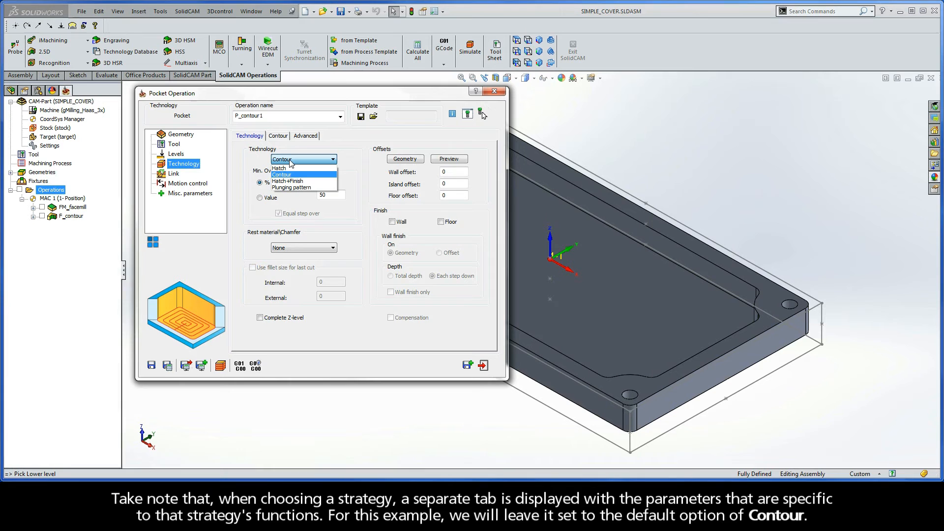
Keep Contour starting from inside, with Fillet corners at calculated radii and Smooth pass connections
{"action": "left_click", "coordinate": [277, 136]}
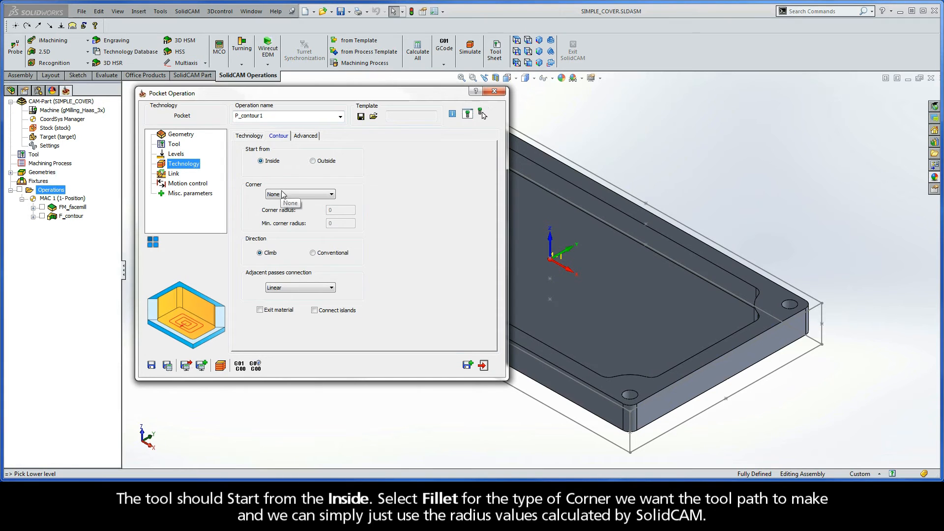
{"action": "left_click", "coordinate": [300, 193]}
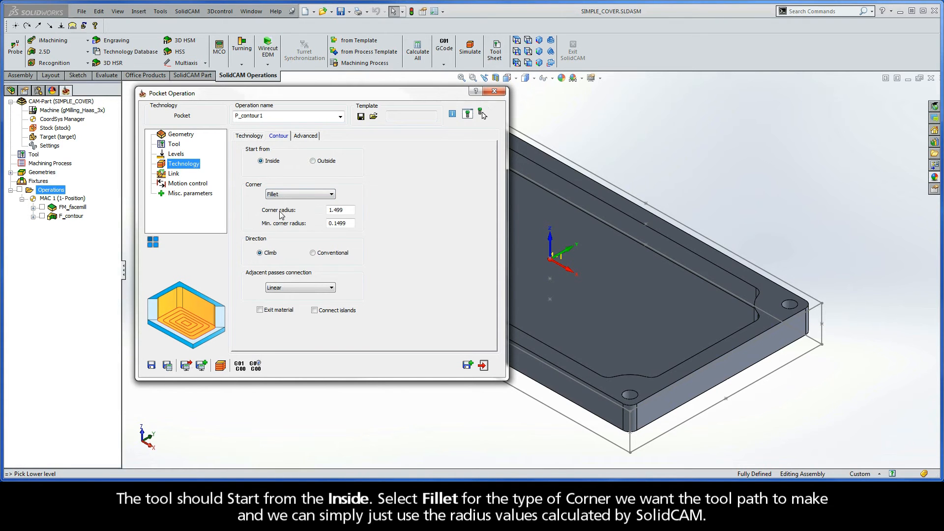
{"action": "left_click", "coordinate": [340, 210]}
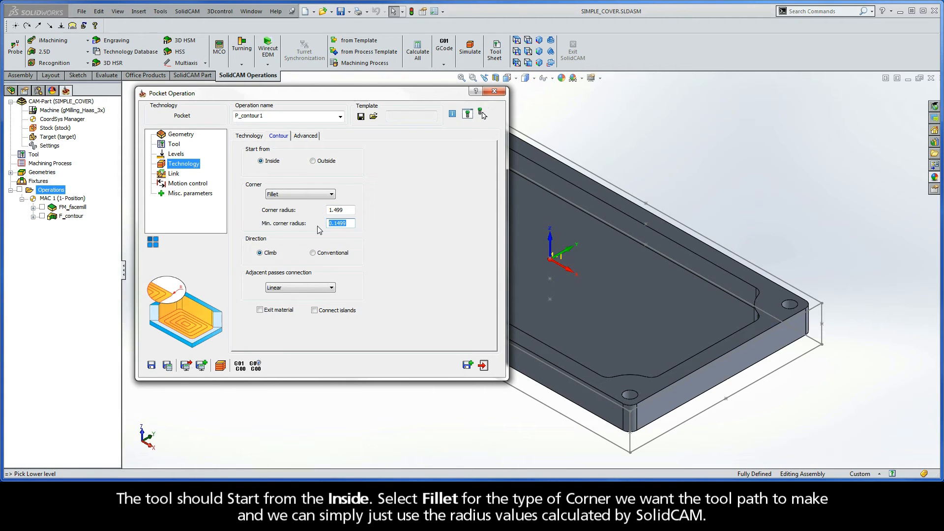
{"action": "left_click", "coordinate": [260, 252]}
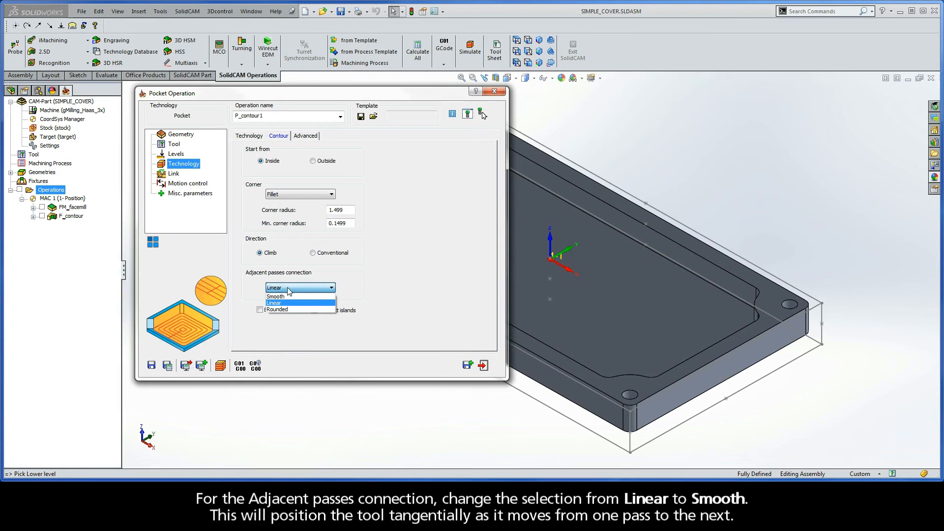
{"action": "left_click", "coordinate": [276, 296]}
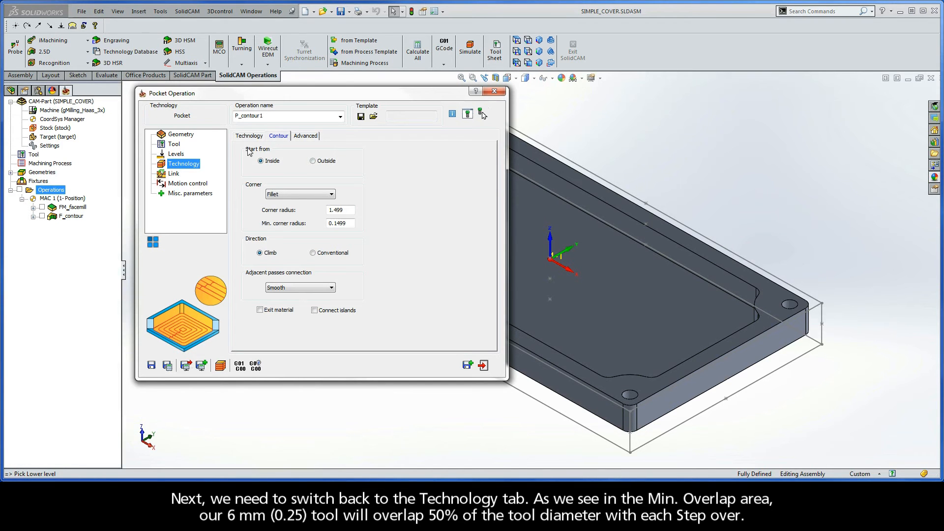
Enable Wall and Floor finish with 0.24 offsets and Total depth wall finishing
{"action": "left_click", "coordinate": [248, 135]}
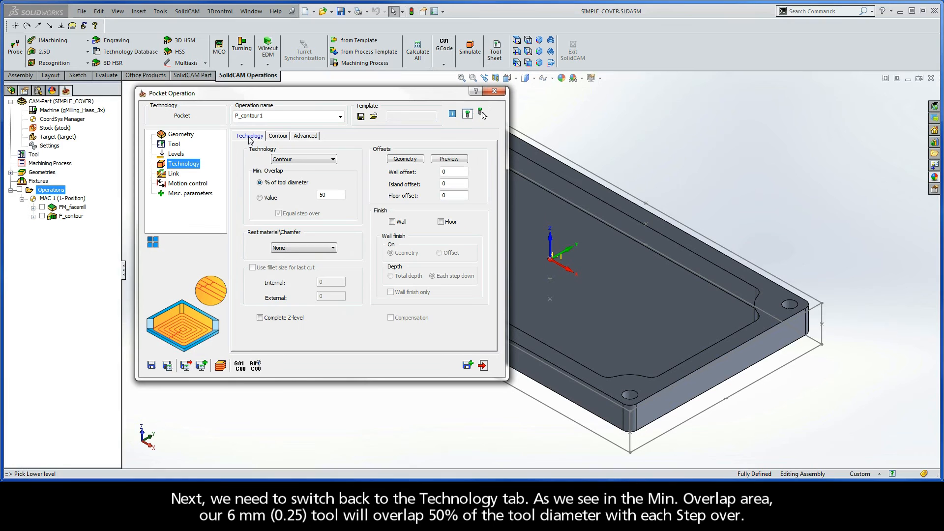
{"action": "mouse_move", "coordinate": [268, 177]}
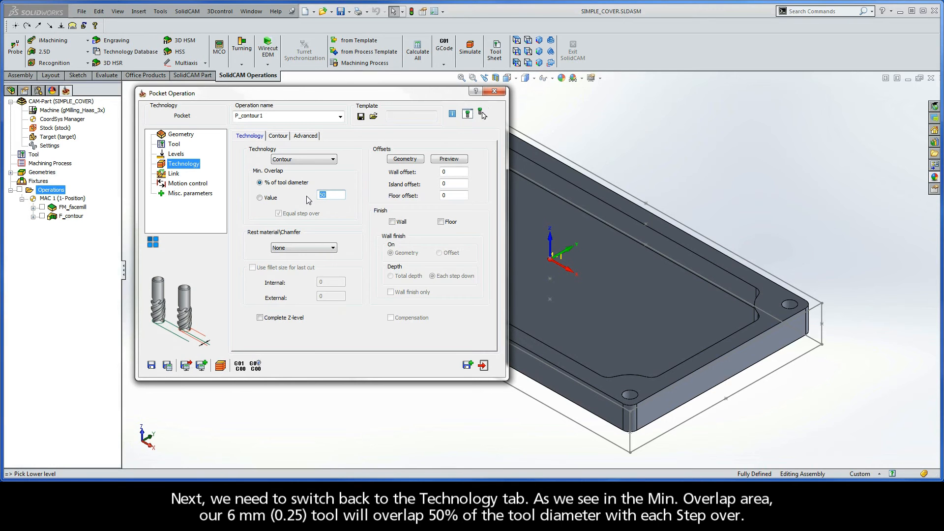
{"action": "mouse_move", "coordinate": [388, 155]}
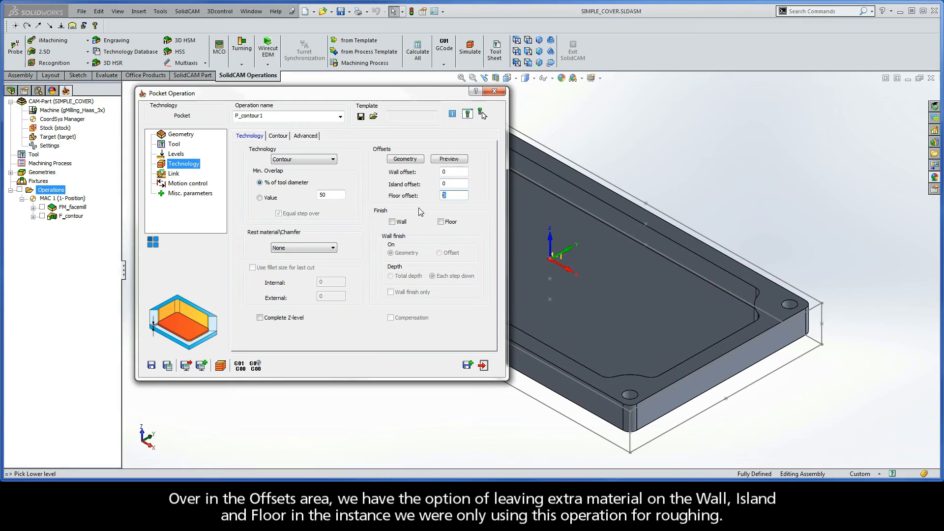
{"action": "mouse_move", "coordinate": [418, 212]}
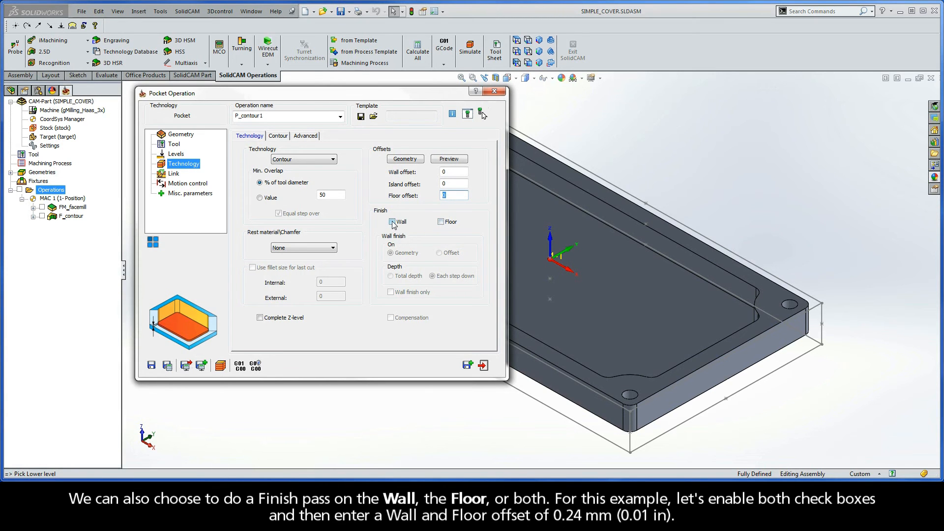
{"action": "left_click", "coordinate": [392, 221]}
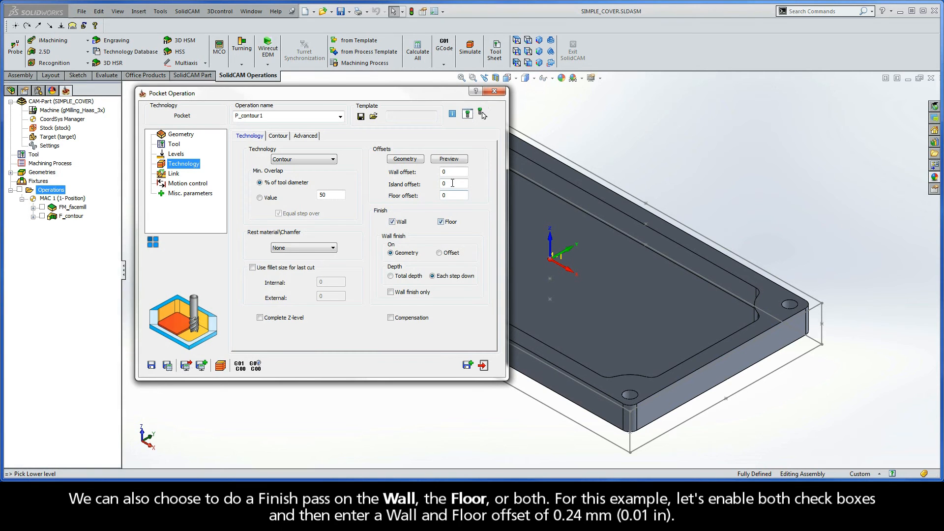
{"action": "type", "text": "0.24"}
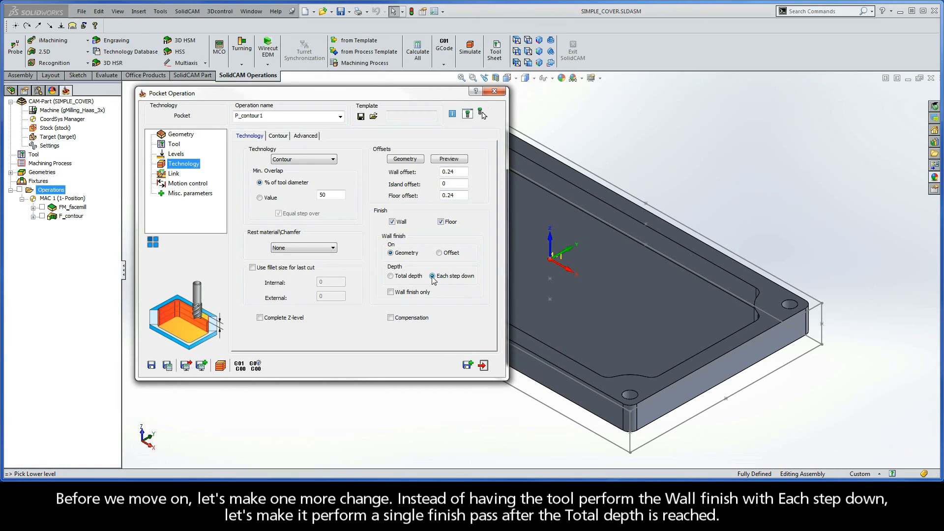
{"action": "left_click", "coordinate": [390, 276]}
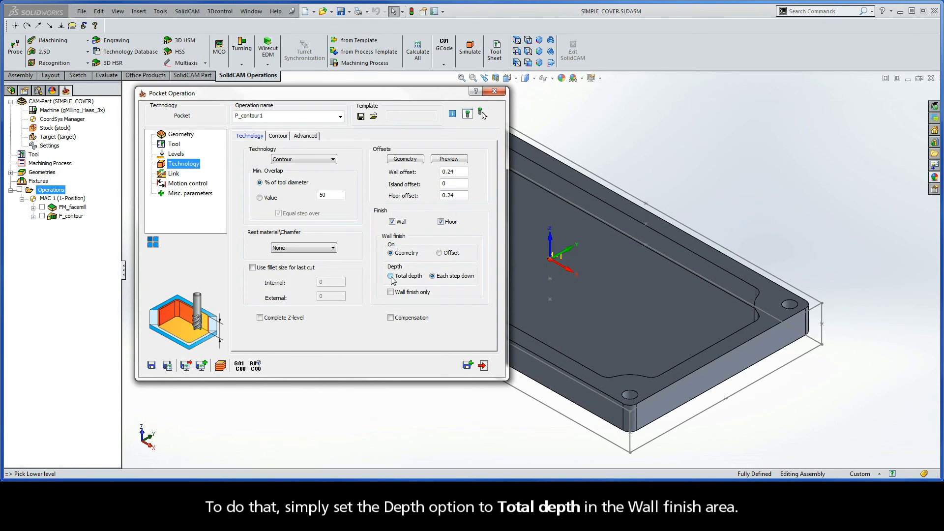
{"action": "left_click", "coordinate": [390, 276]}
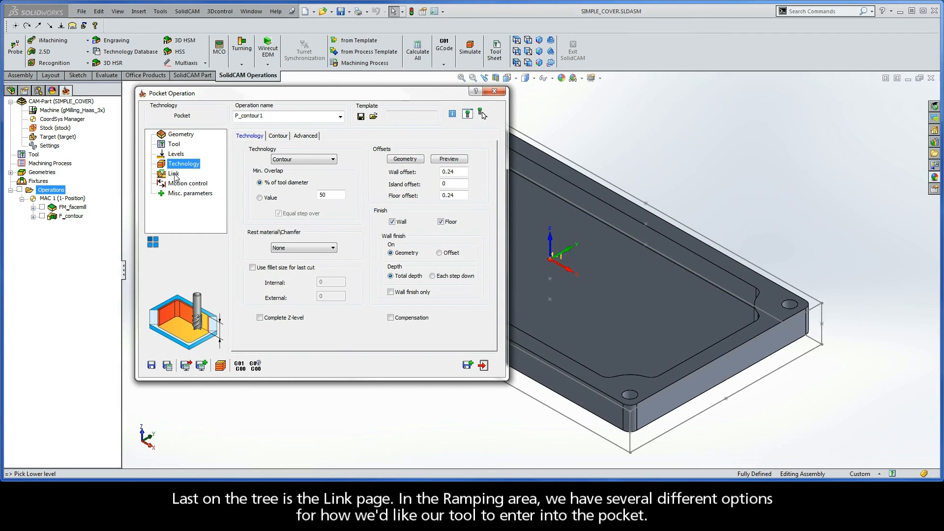
On the Link page, set Ramping to Helical and review its parameters
{"action": "left_click", "coordinate": [174, 173]}
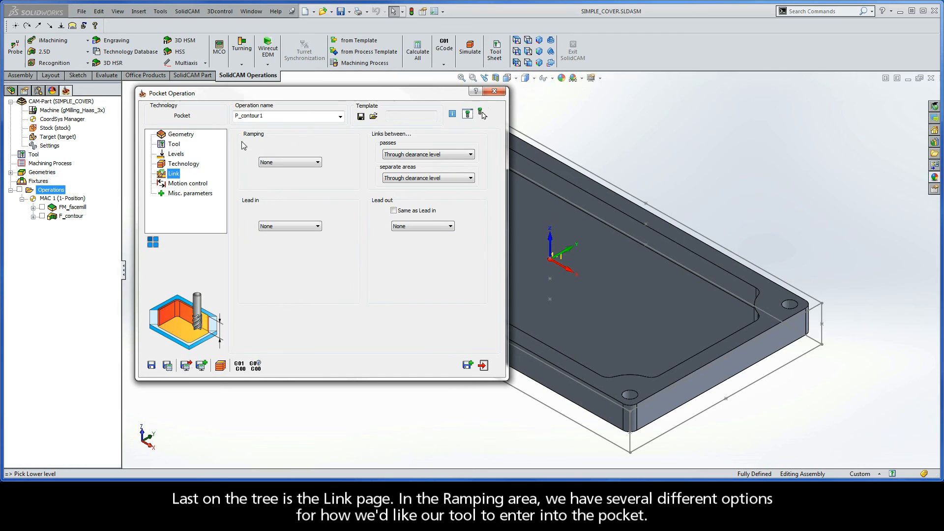
{"action": "left_click", "coordinate": [317, 162]}
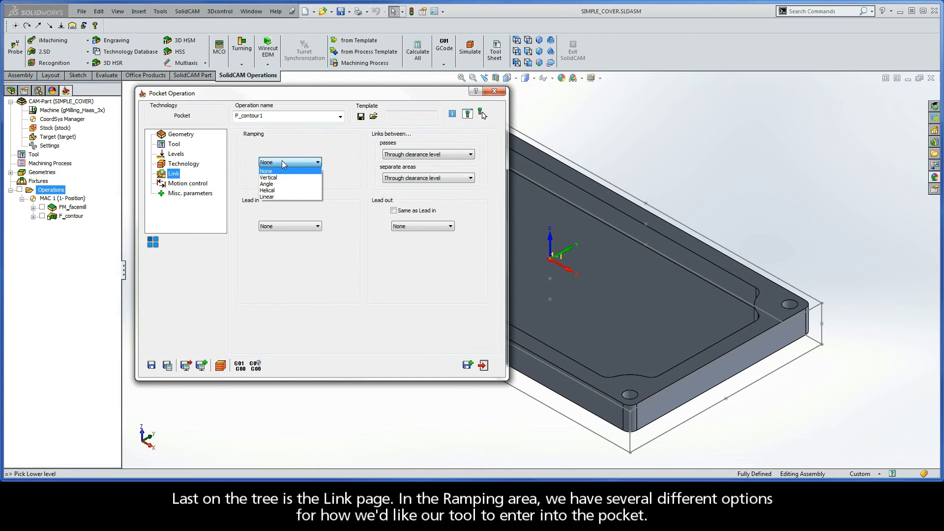
{"action": "mouse_move", "coordinate": [266, 190]}
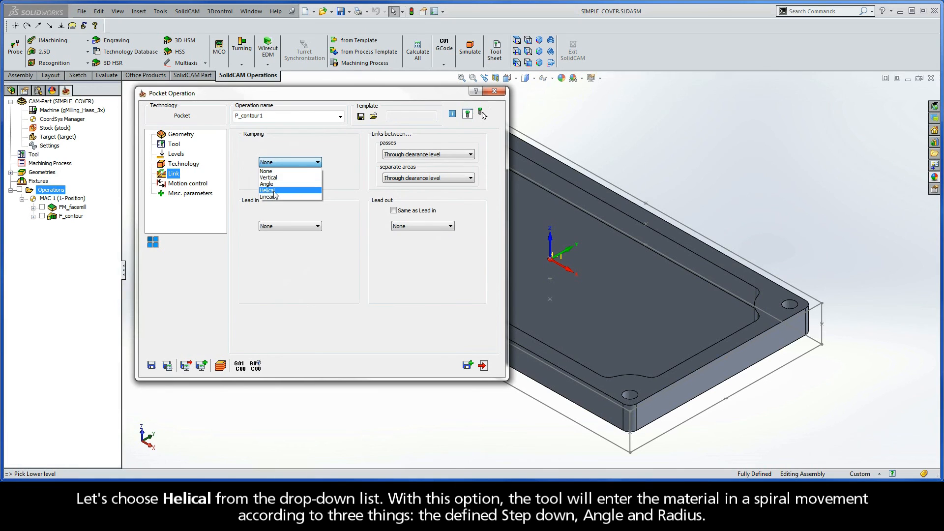
{"action": "left_click", "coordinate": [266, 191]}
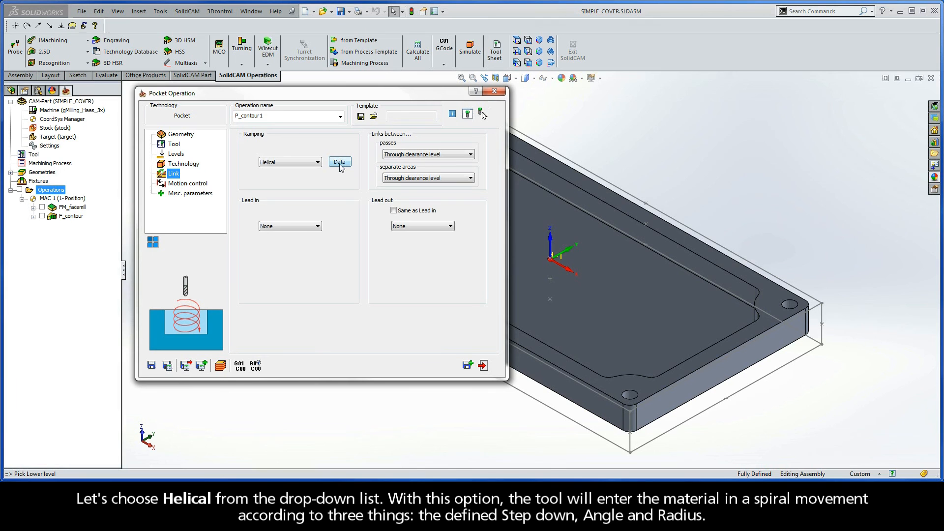
{"action": "left_click", "coordinate": [339, 162]}
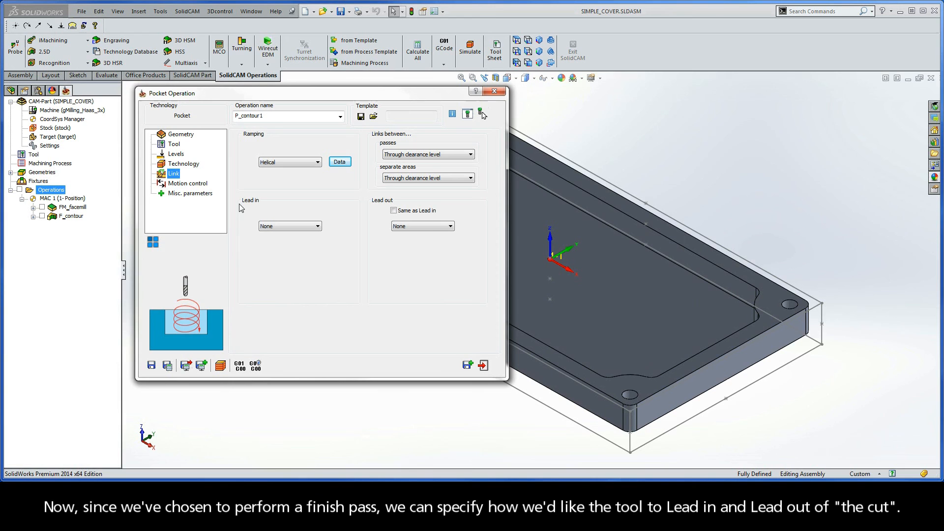
{"action": "mouse_move", "coordinate": [266, 208]}
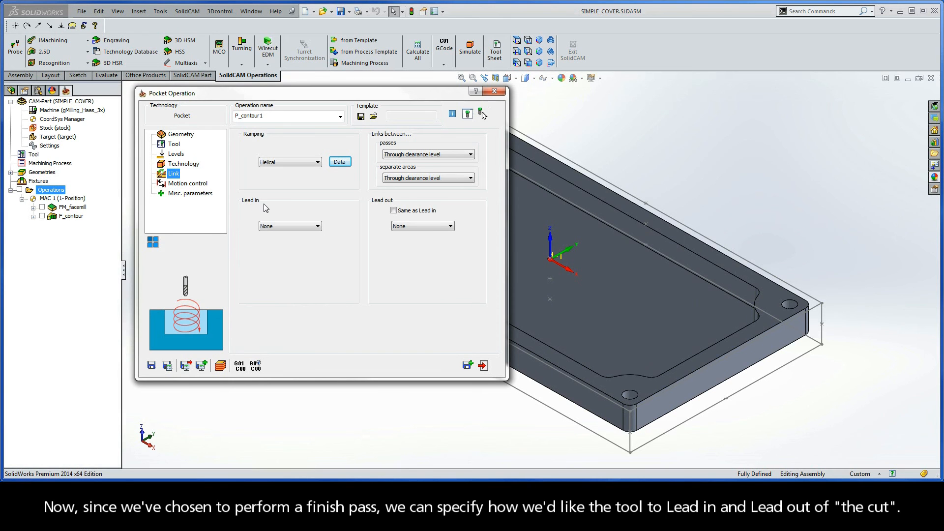
{"action": "mouse_move", "coordinate": [390, 206]}
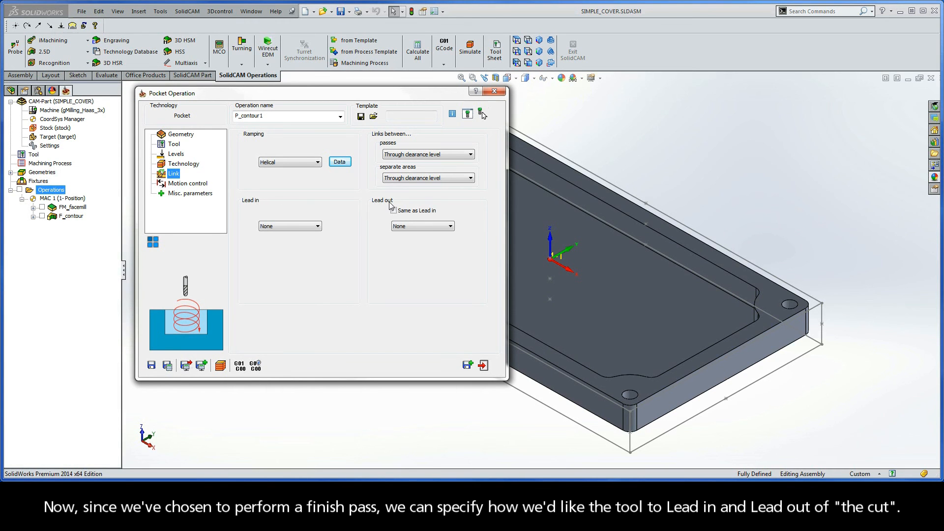
Set Lead in to Arc with radius 4 and make the lead out the same
{"action": "left_click", "coordinate": [317, 226]}
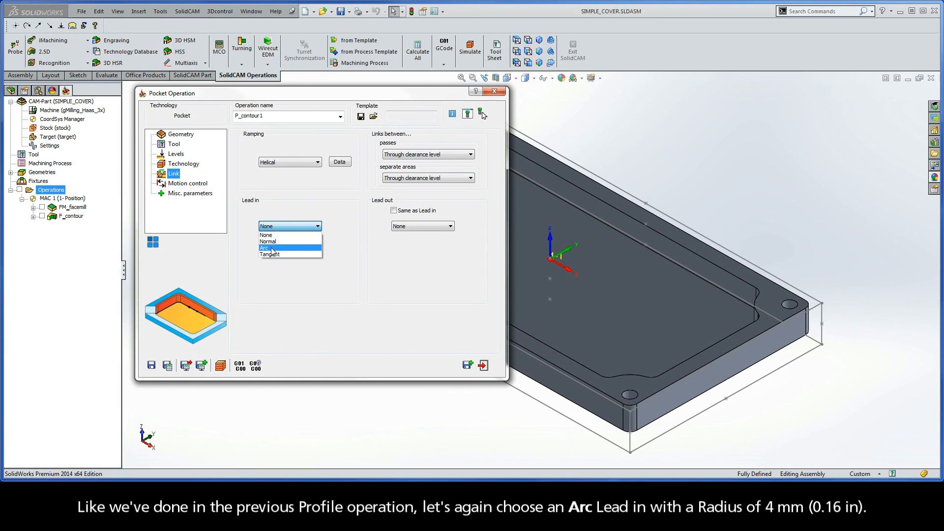
{"action": "left_click", "coordinate": [265, 248]}
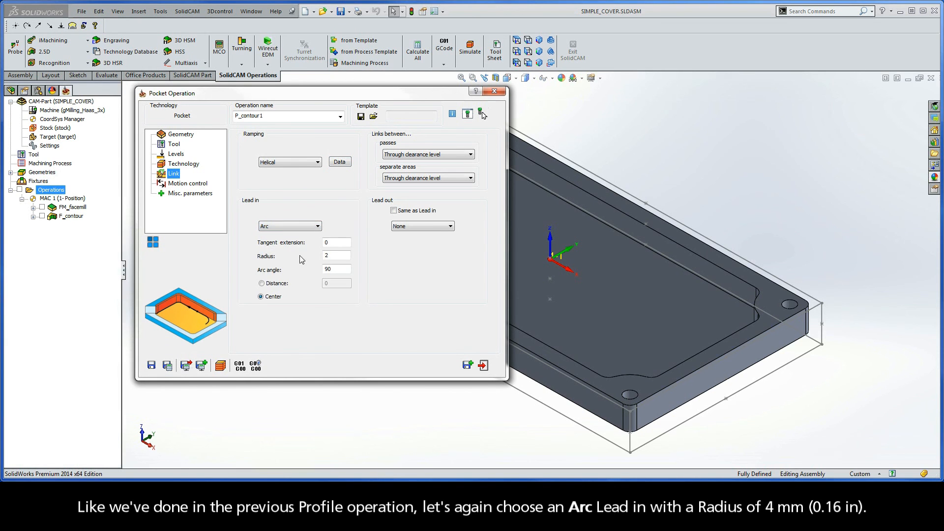
{"action": "type", "text": "4"}
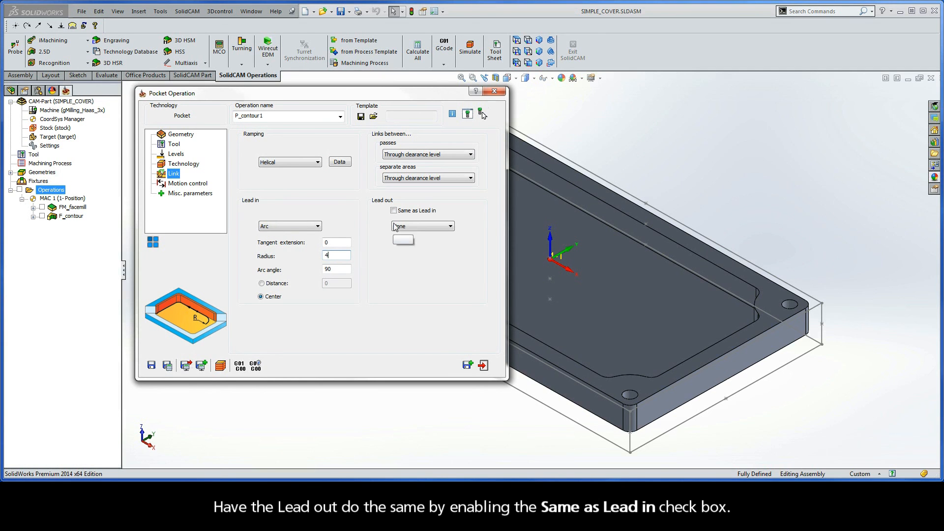
{"action": "left_click", "coordinate": [393, 210]}
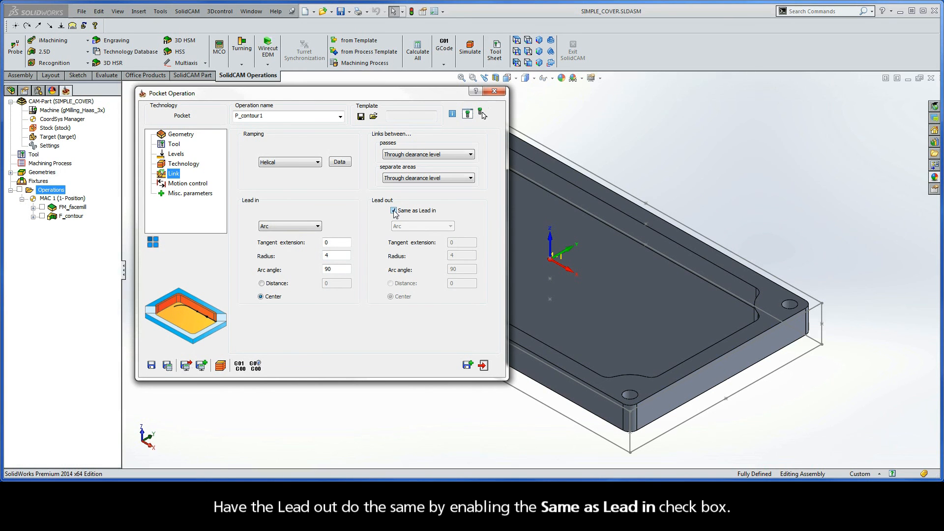
{"action": "left_click", "coordinate": [393, 210]}
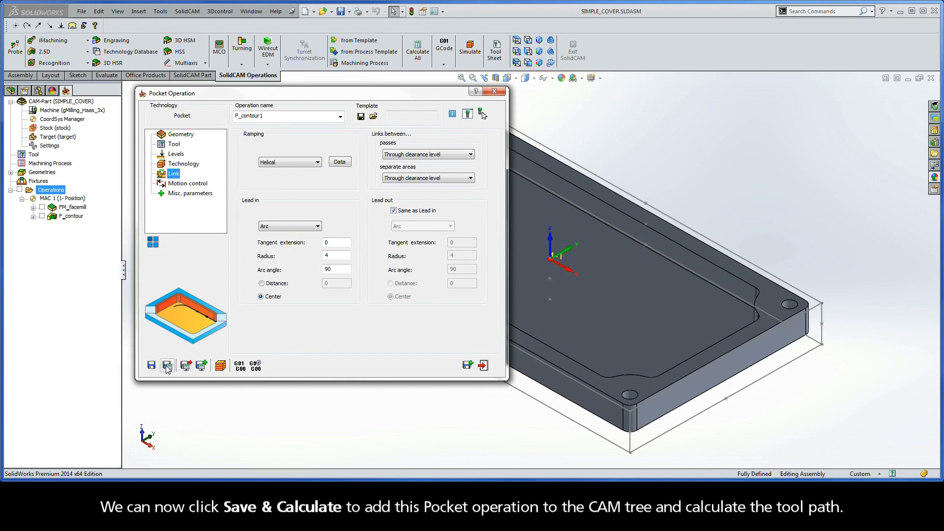
Save & Calculate P_contour1, play its simulation, then exit the simulation and Pocket dialog
{"action": "left_click", "coordinate": [167, 365]}
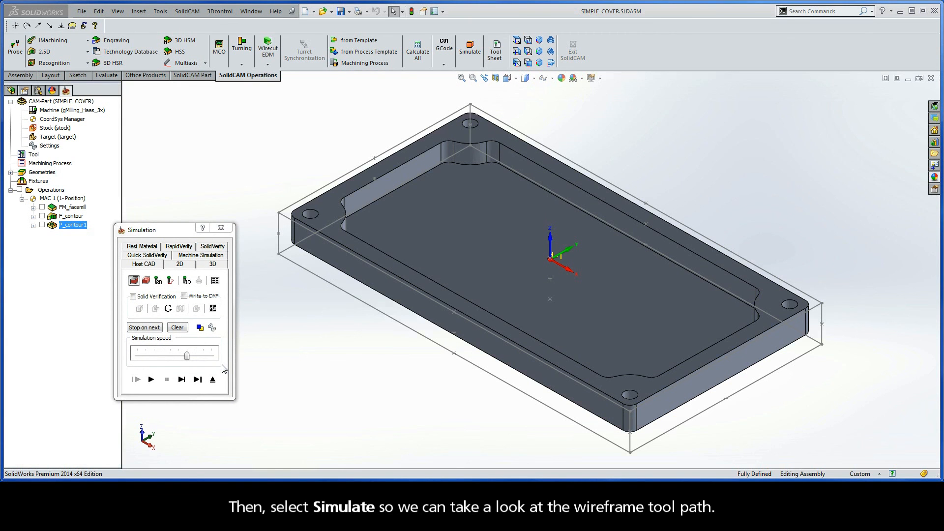
{"action": "left_click", "coordinate": [151, 379]}
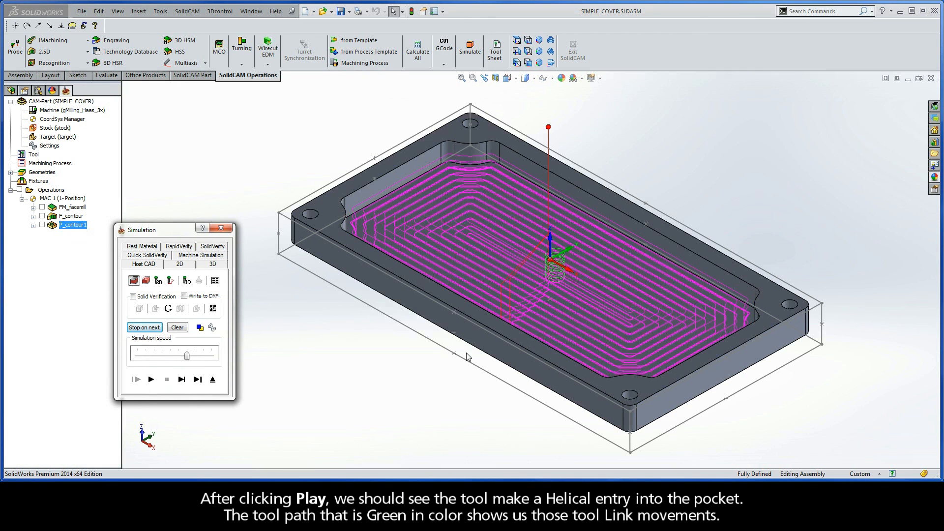
{"action": "mouse_move", "coordinate": [555, 287]}
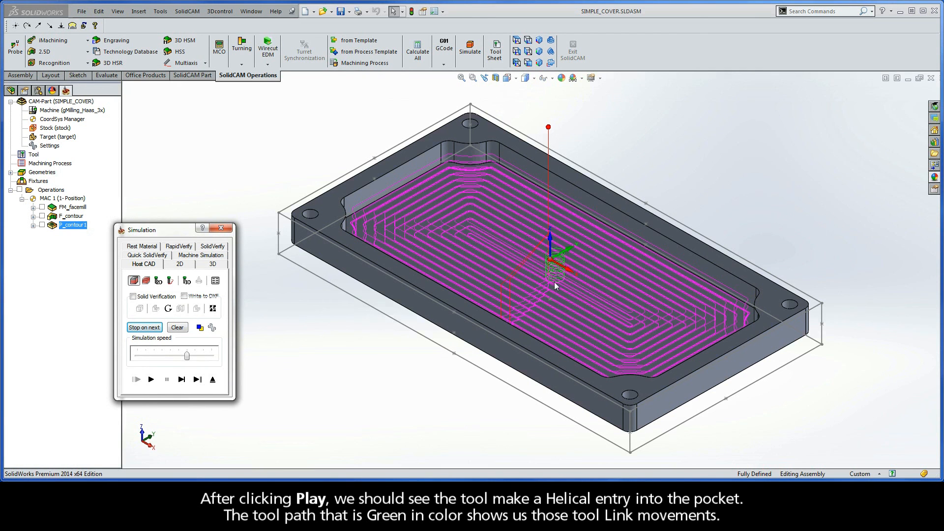
{"action": "mouse_move", "coordinate": [564, 287]}
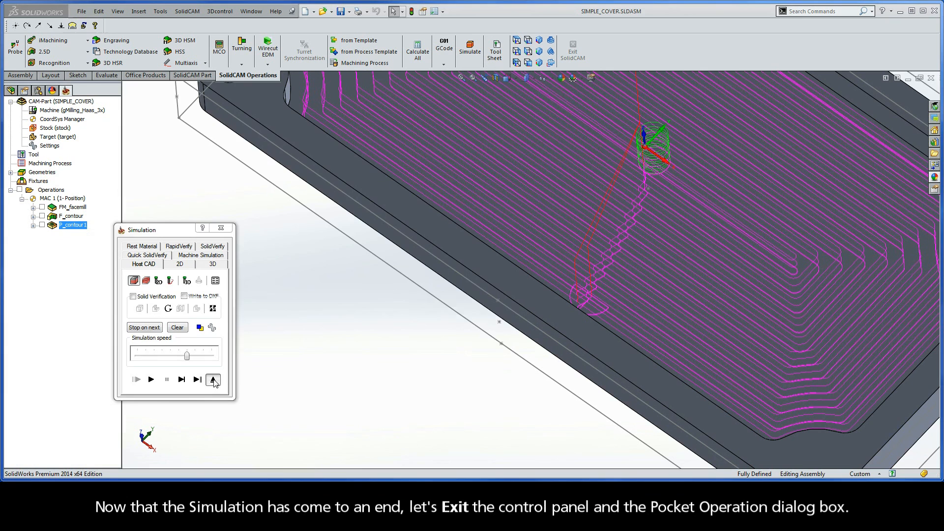
{"action": "left_click", "coordinate": [213, 380]}
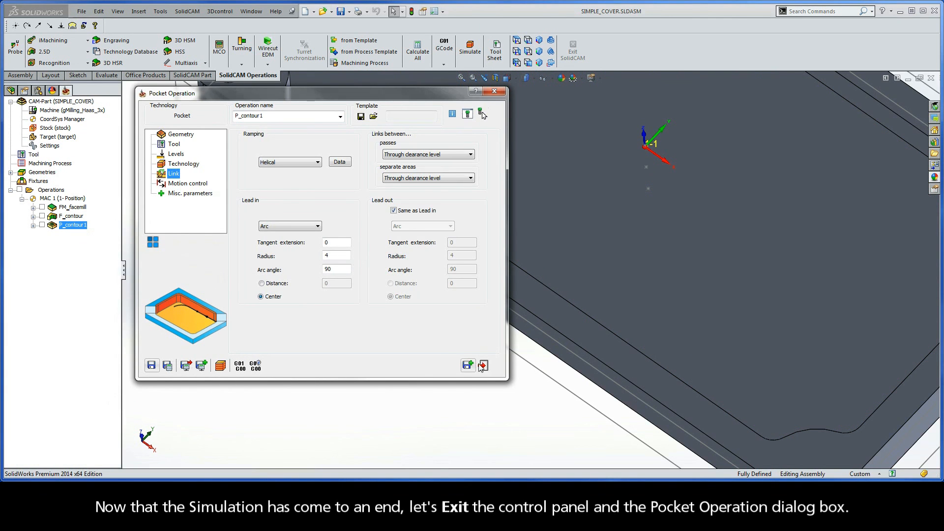
{"action": "left_click", "coordinate": [482, 365]}
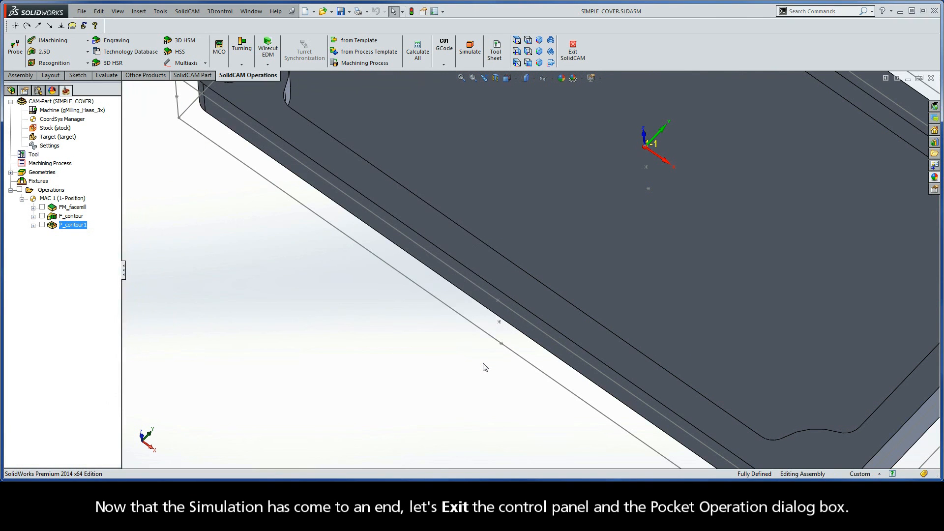